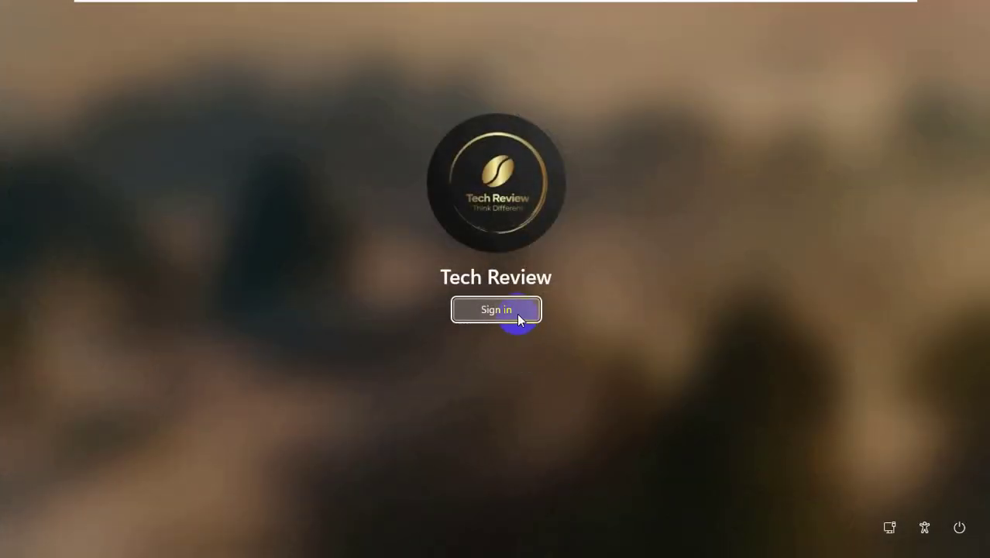
# Step: Sign in to the Tech Review account from the lock screen
pyautogui.click(496, 309)
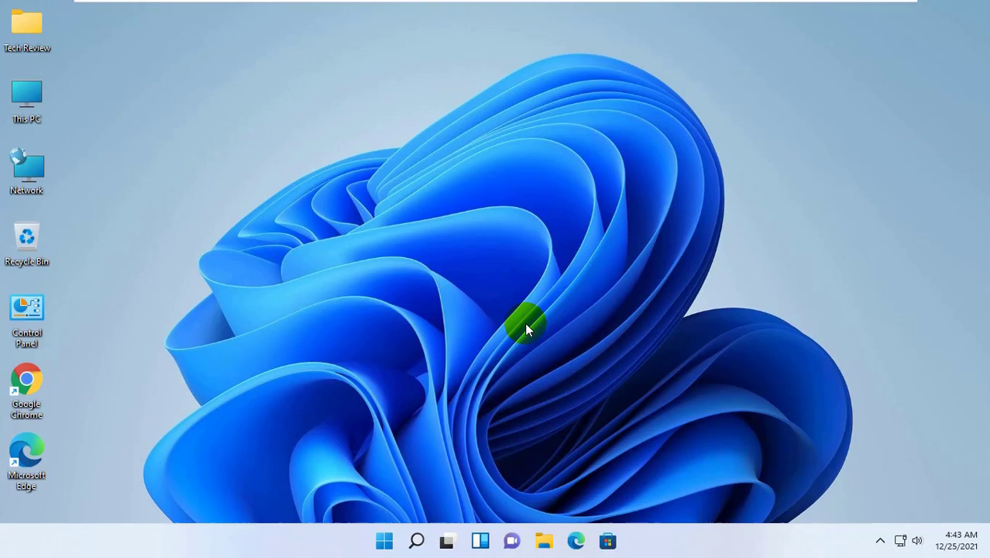
pyautogui.moveTo(491, 383)
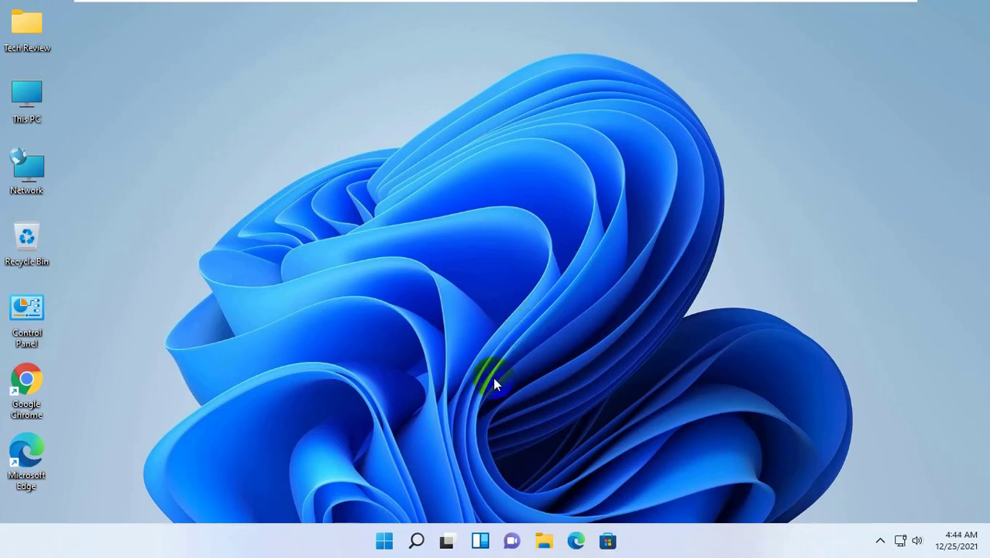
pyautogui.moveTo(502, 364)
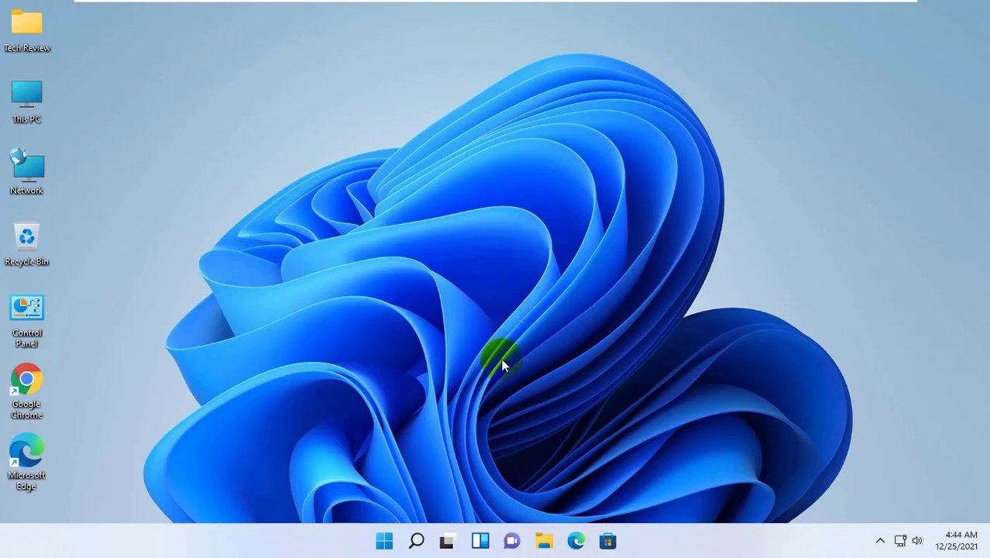
pyautogui.click(384, 540)
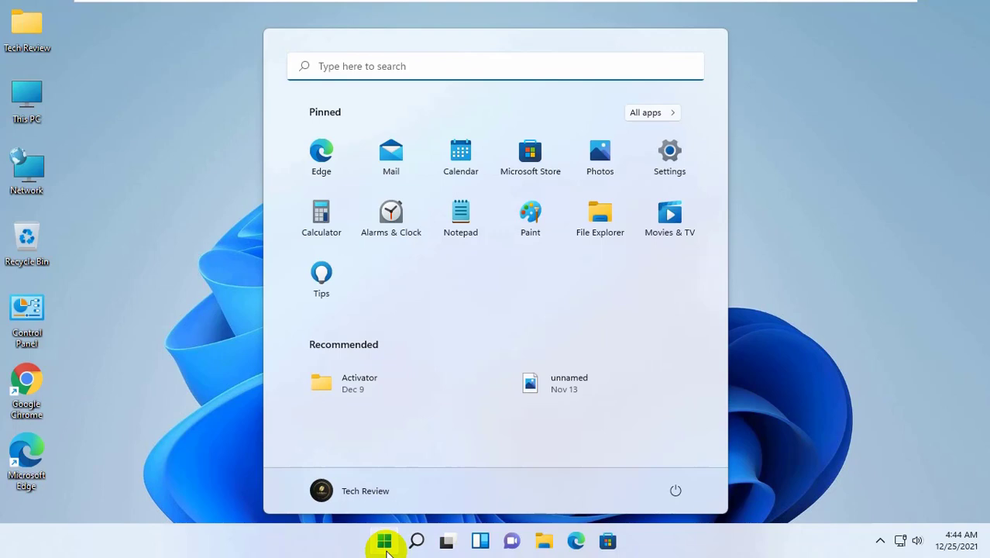
pyautogui.click(385, 540)
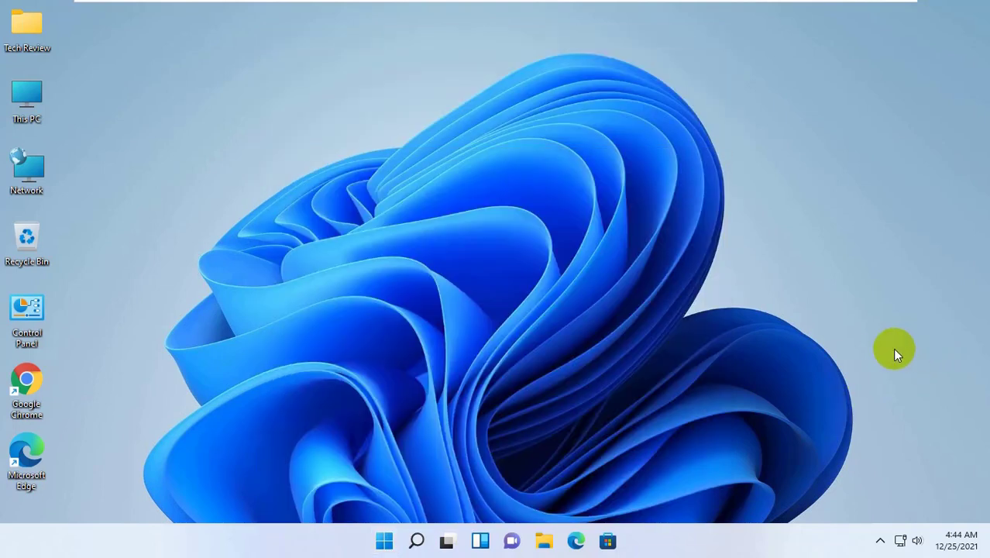
pyautogui.moveTo(844, 356)
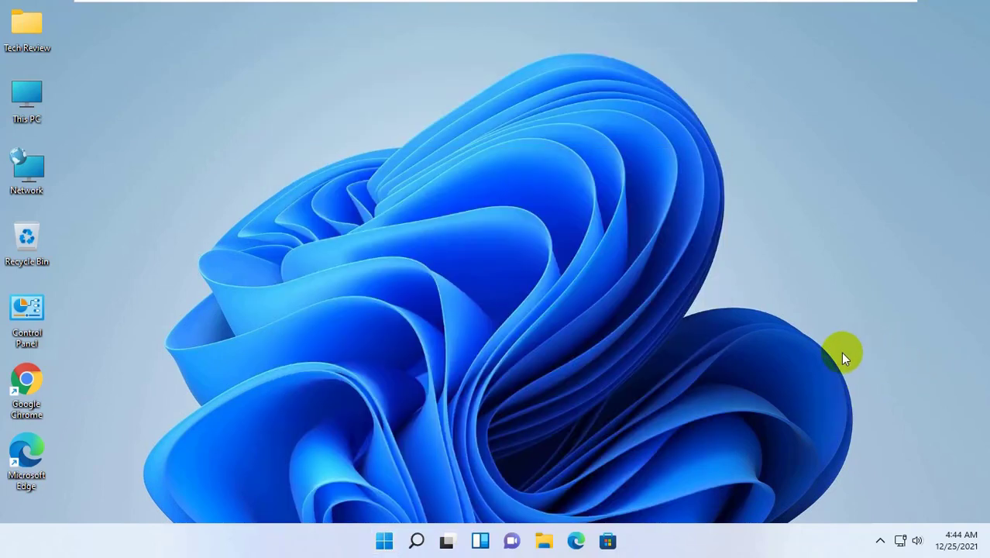
pyautogui.moveTo(385, 540)
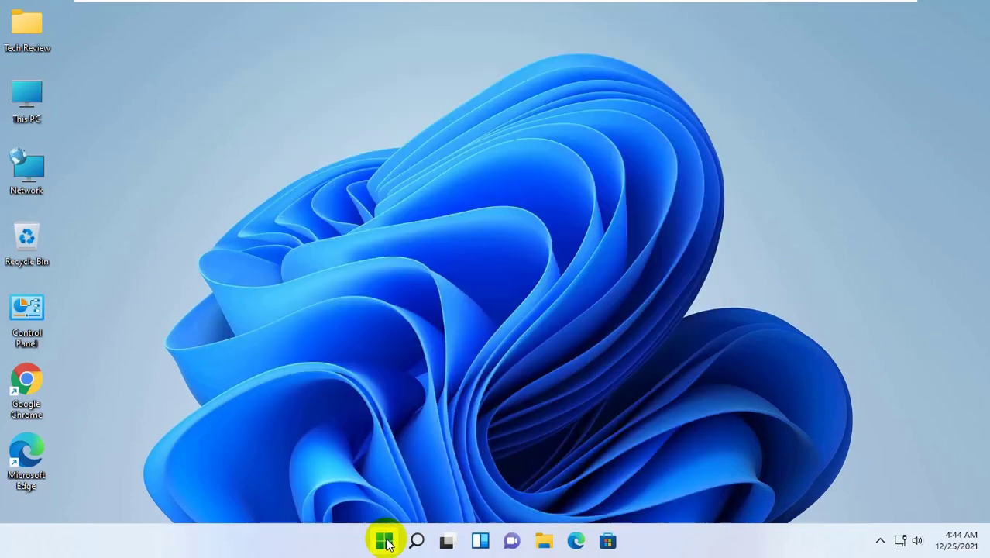
# Step: Search 'setting' in Start and open App settings for the Settings result
pyautogui.write('settings')
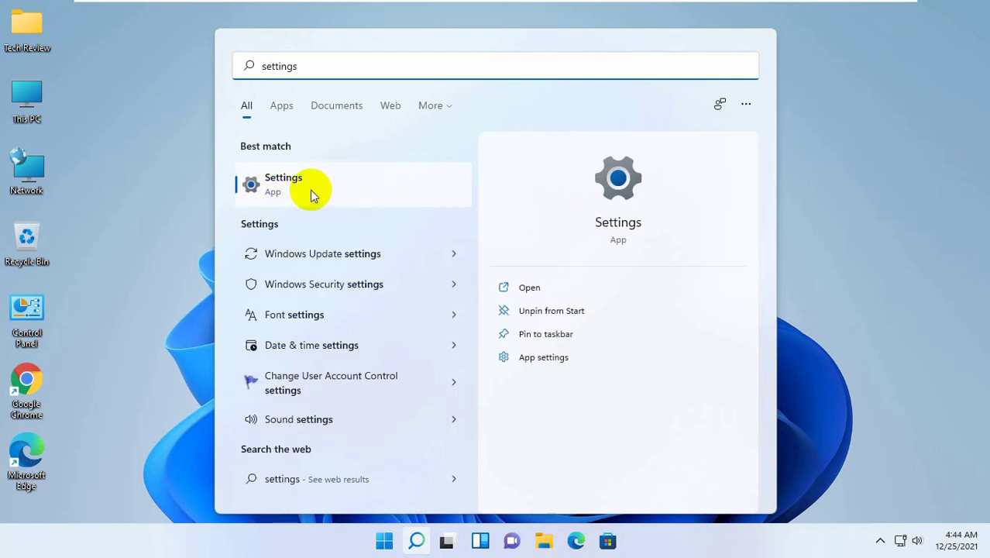
pyautogui.rightClick(310, 184)
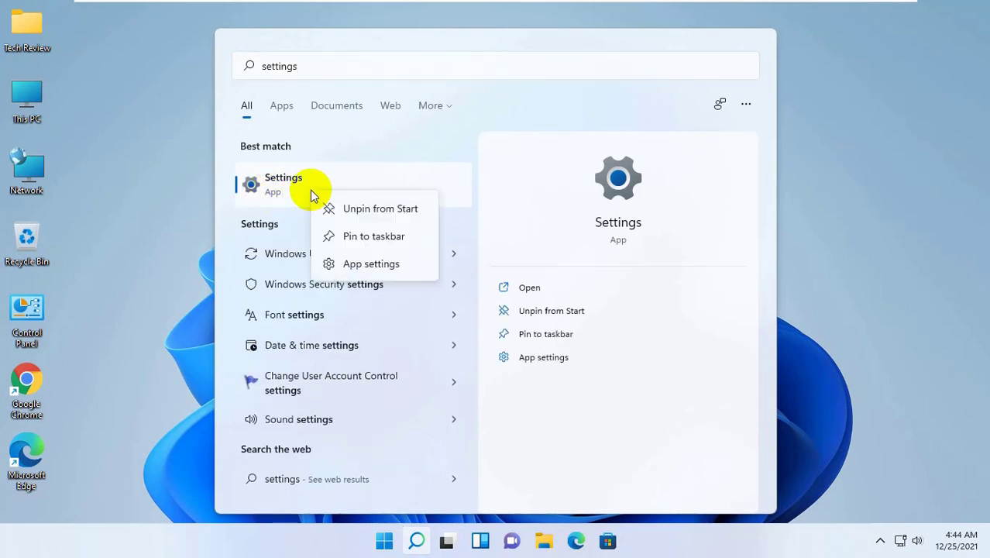
pyautogui.moveTo(371, 264)
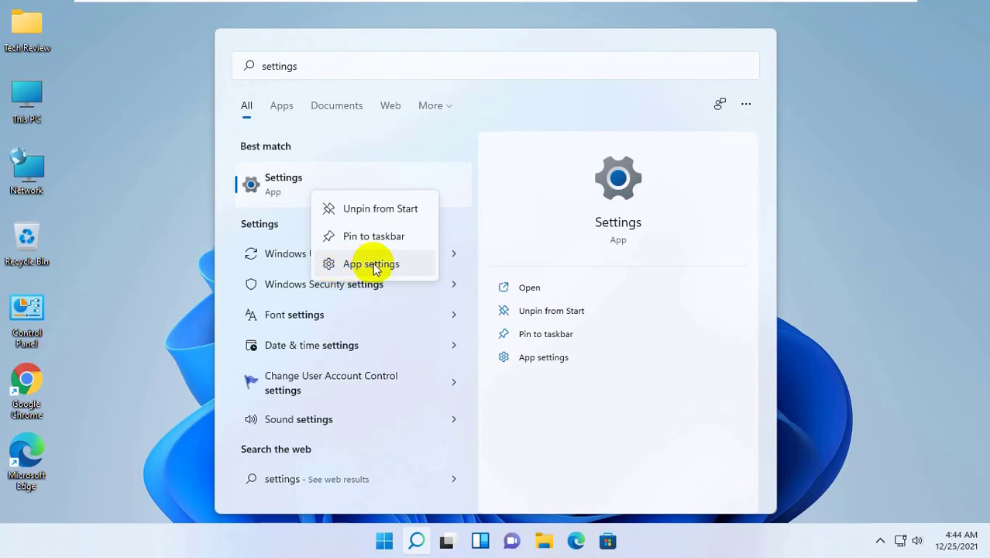
pyautogui.click(371, 263)
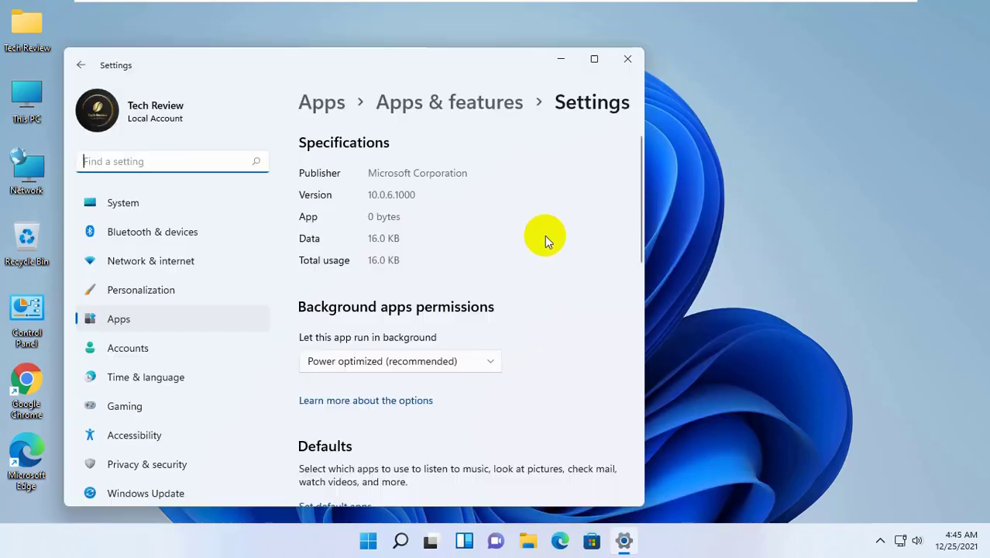
# Step: Reset the Settings app from its Reset section and confirm deleting its data
pyautogui.scroll(-3)
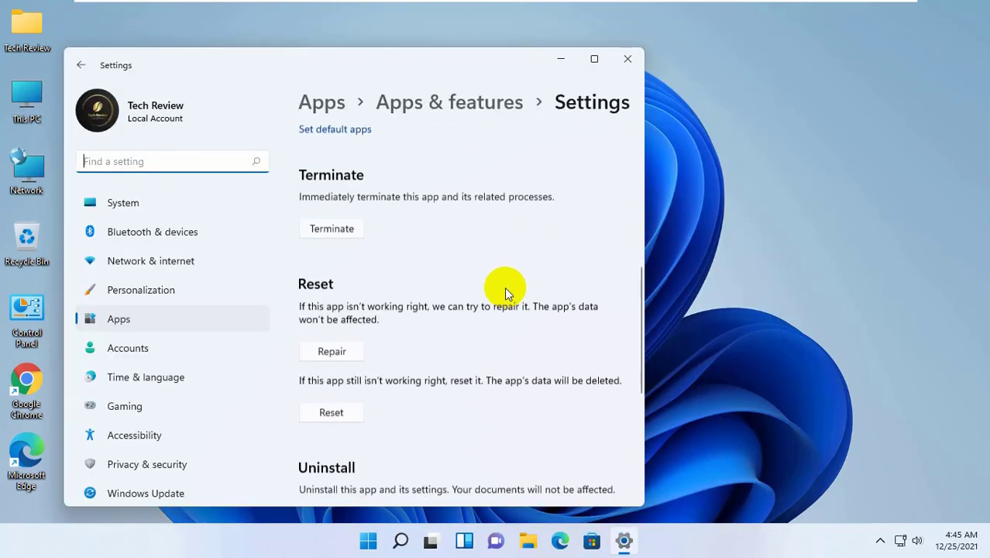
pyautogui.scroll(-3)
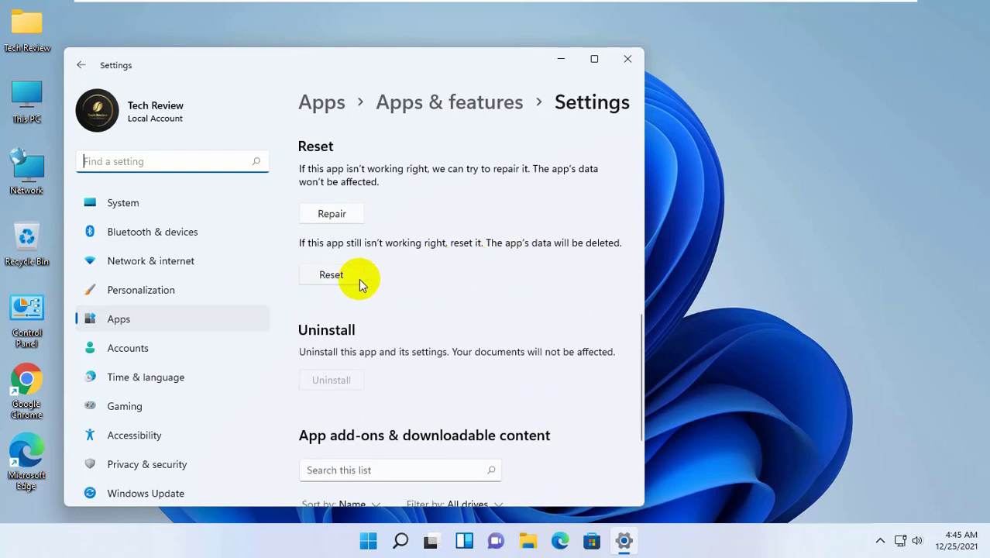
pyautogui.click(331, 274)
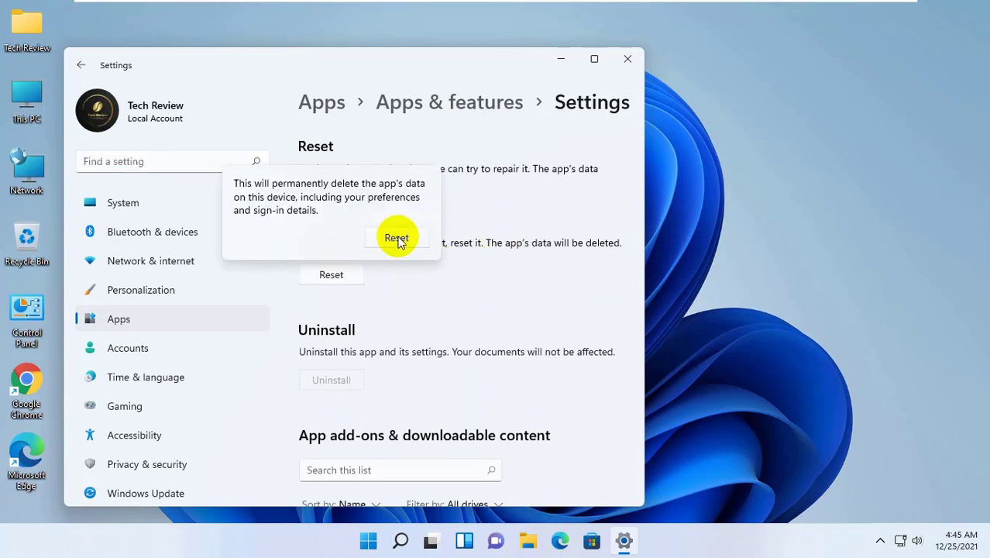
pyautogui.click(395, 236)
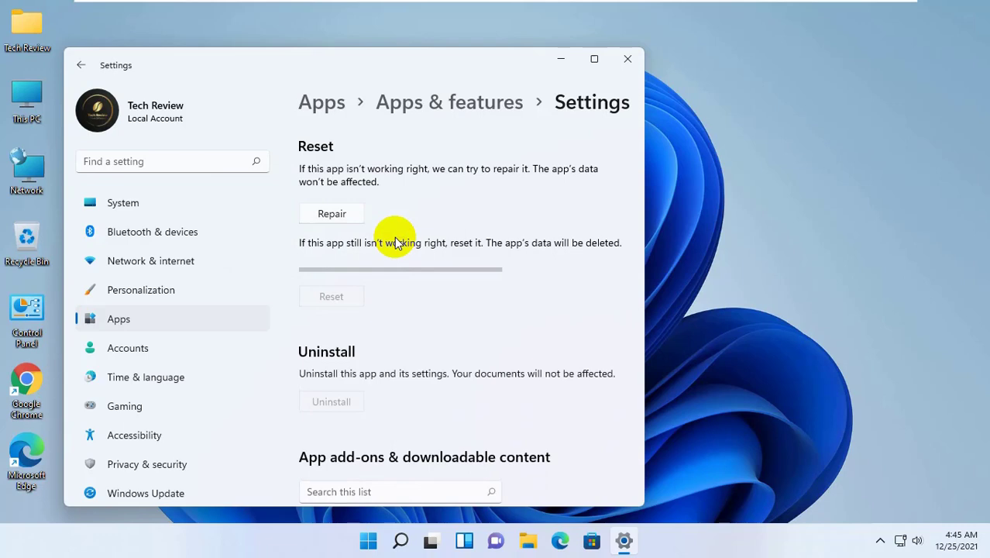
pyautogui.click(627, 59)
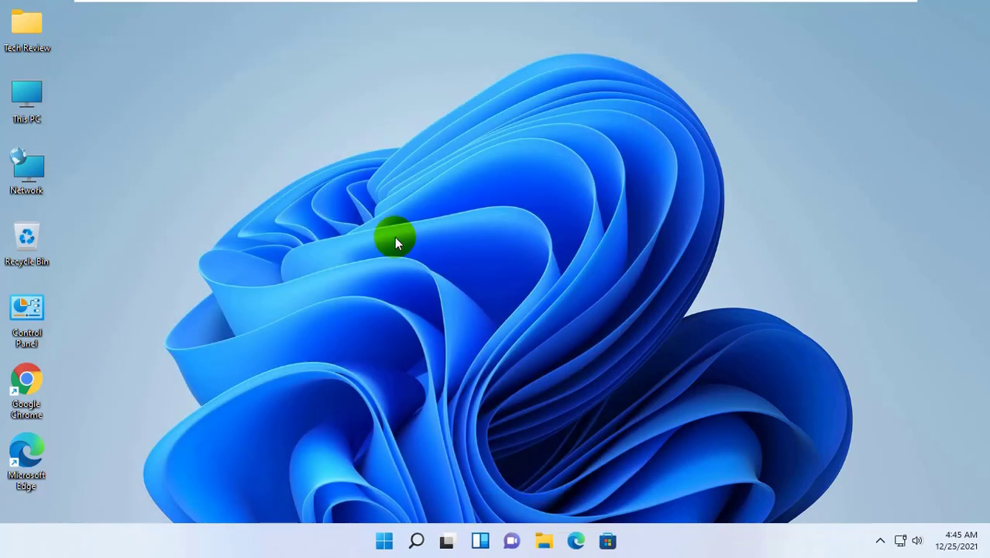